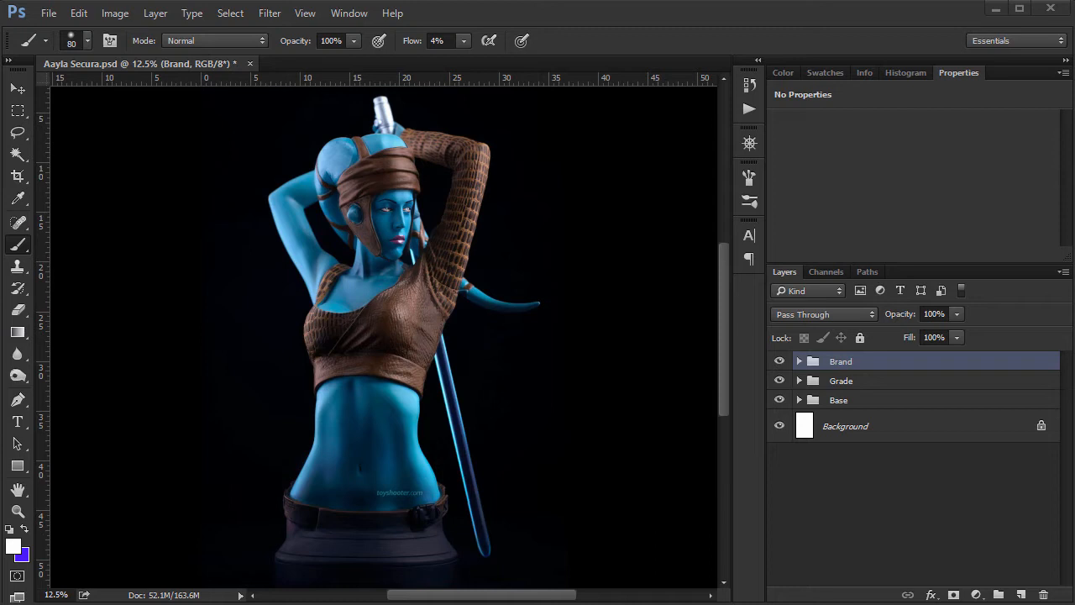
mouse_move(887, 424)
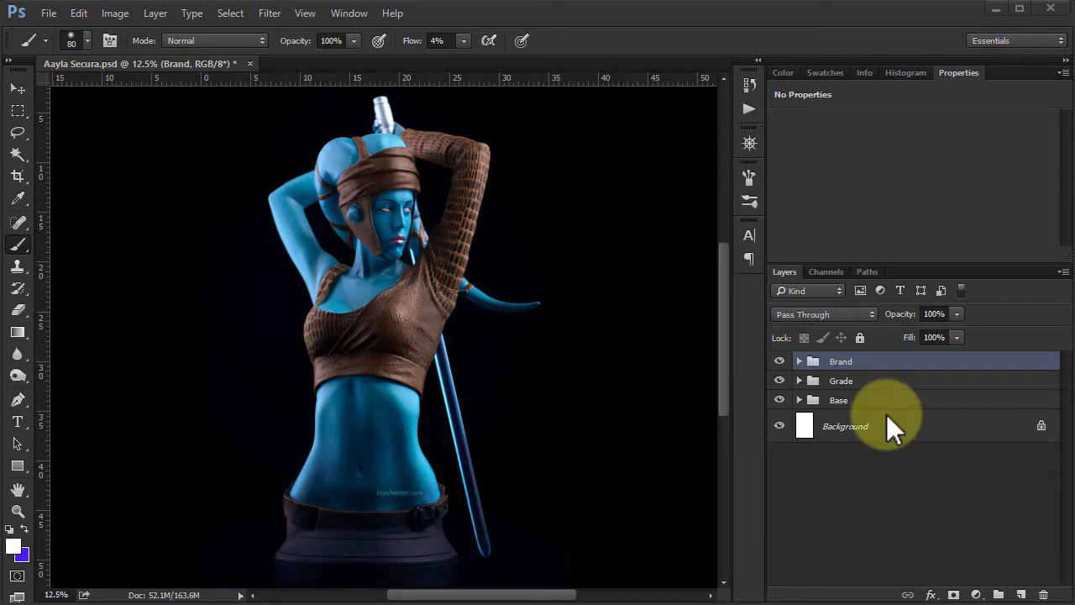
Fill the new Dodge layer above the Brand group completely with 50% gray
left_click(412, 210)
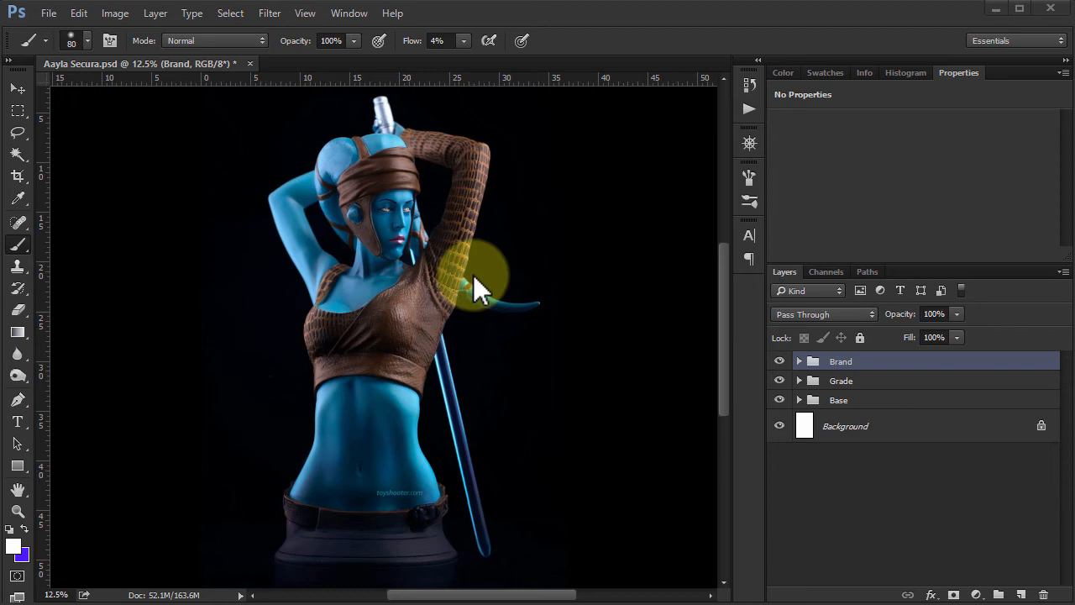
mouse_move(524, 252)
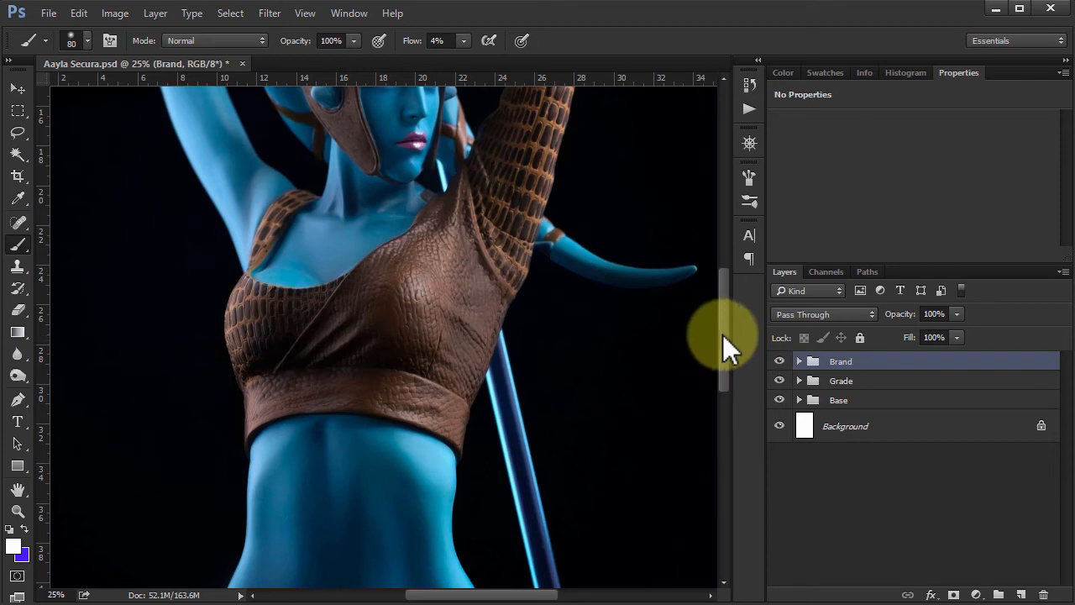
scroll("up", 3)
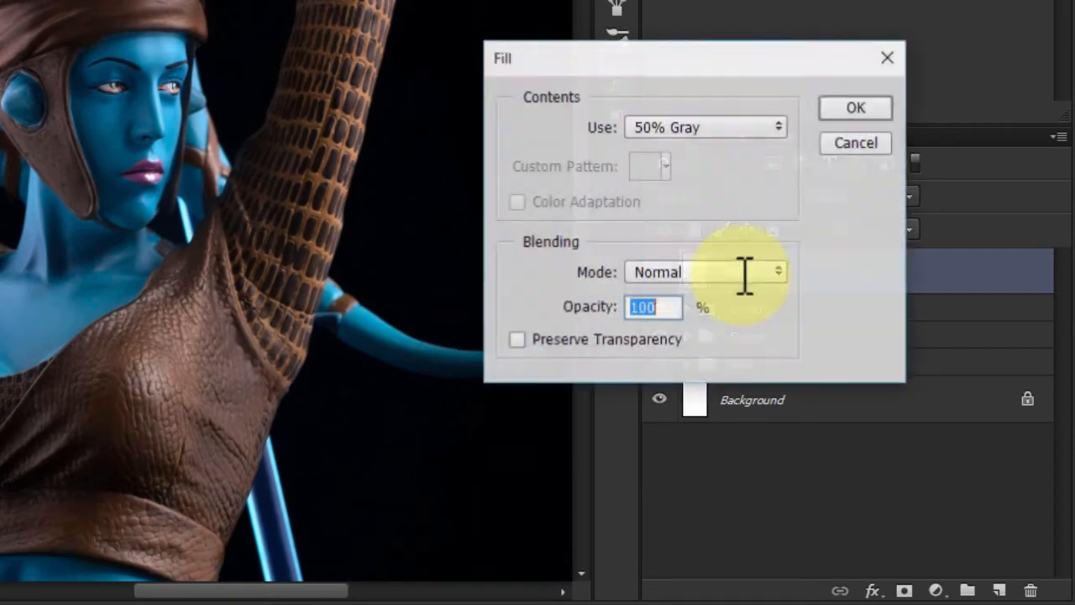
left_click(706, 128)
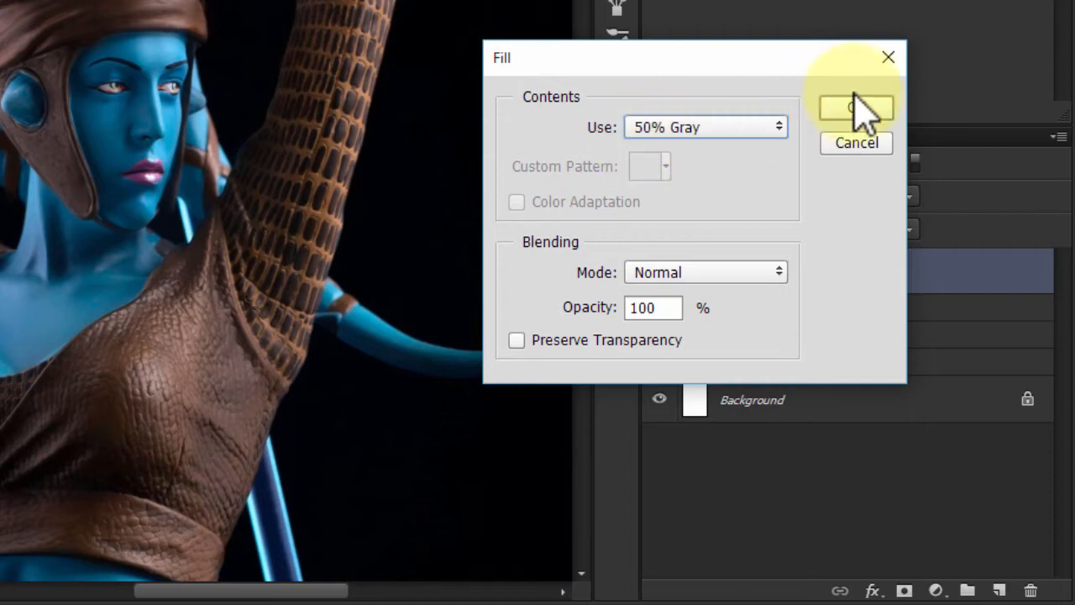
left_click(856, 107)
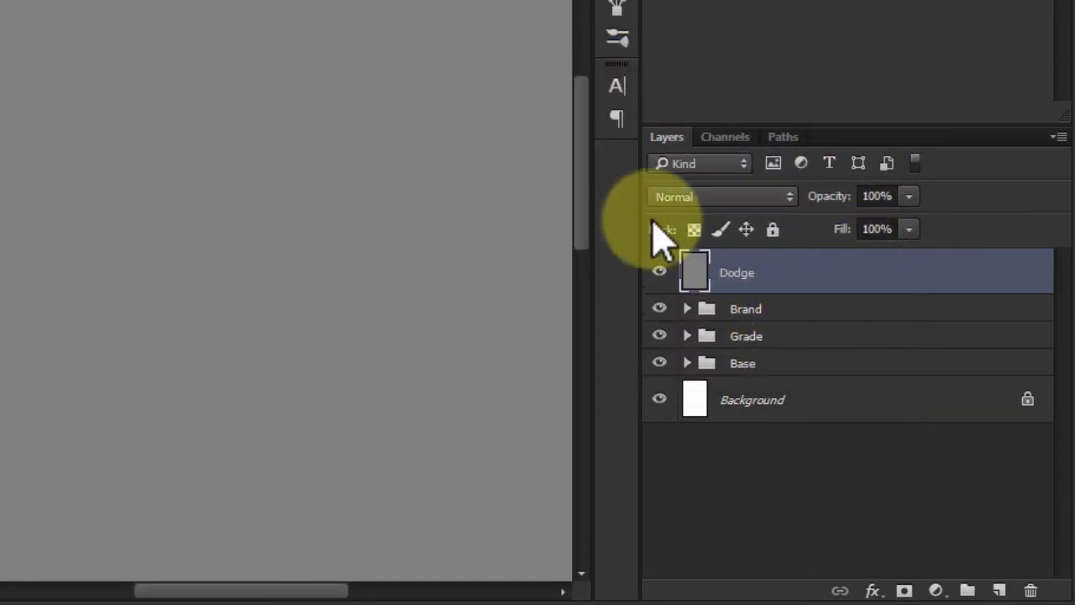
mouse_move(680, 252)
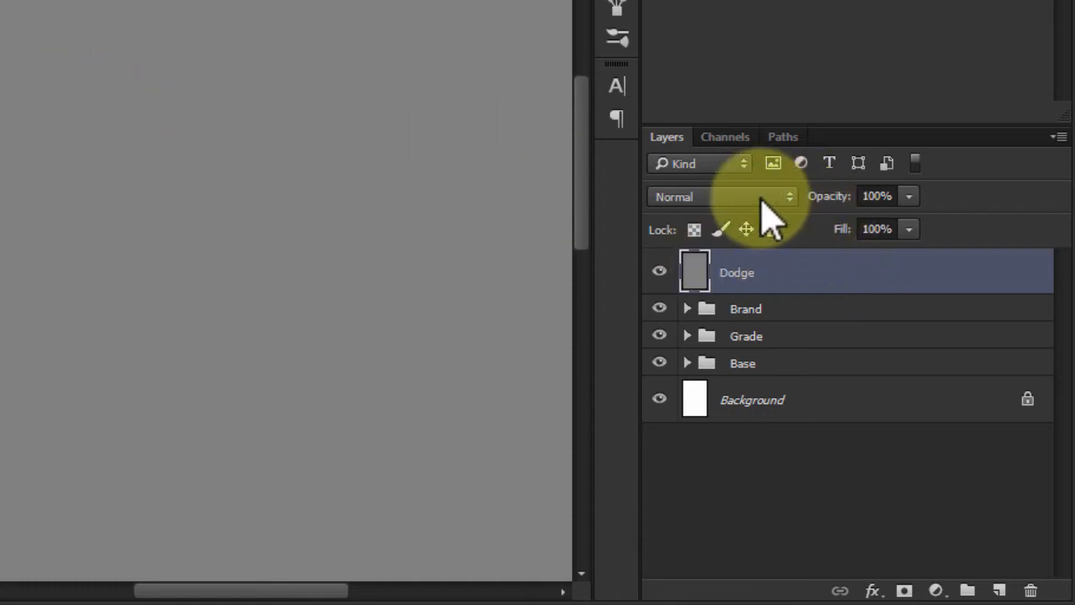
Set the gray Dodge layer's blend mode to Overlay
left_click(723, 195)
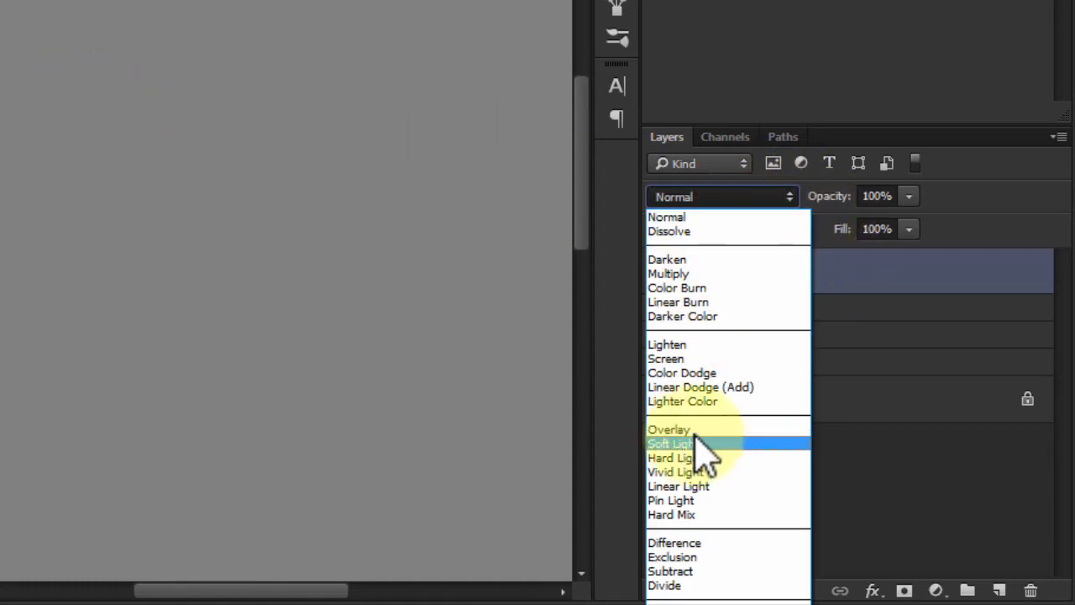
mouse_move(689, 453)
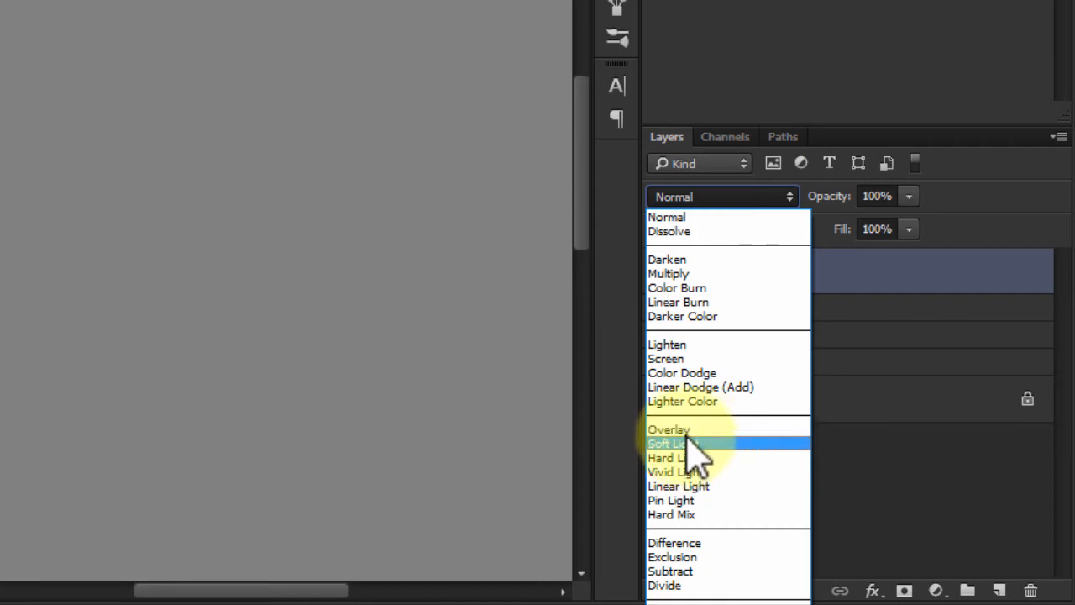
left_click(668, 430)
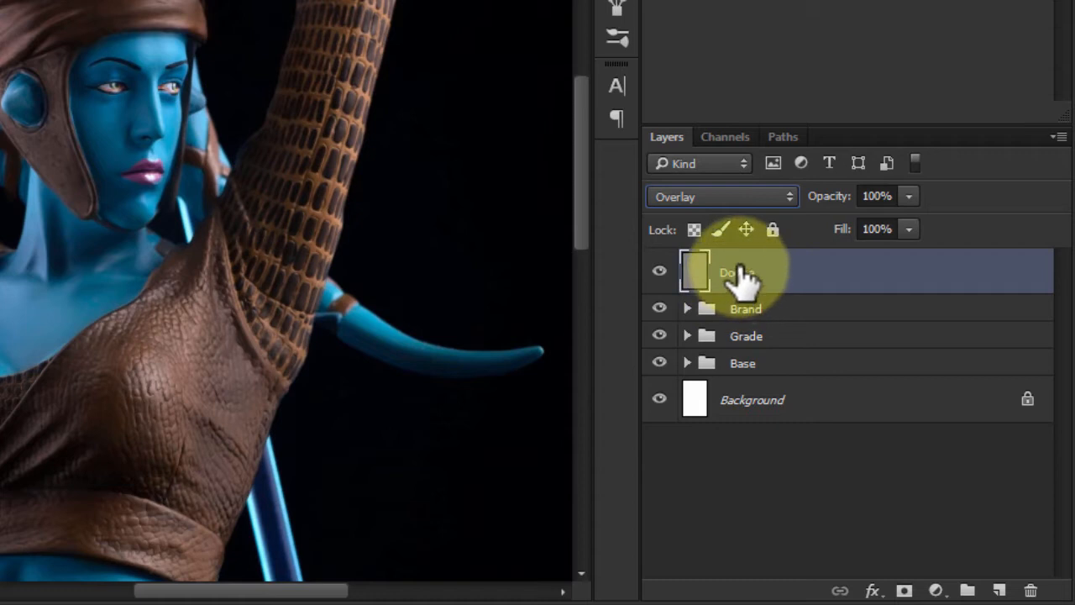
Duplicate Dodge into a Burn layer, keep Dodge above it, and select Burn for painting
left_click_drag(736, 272, 977, 563)
type("Burn")
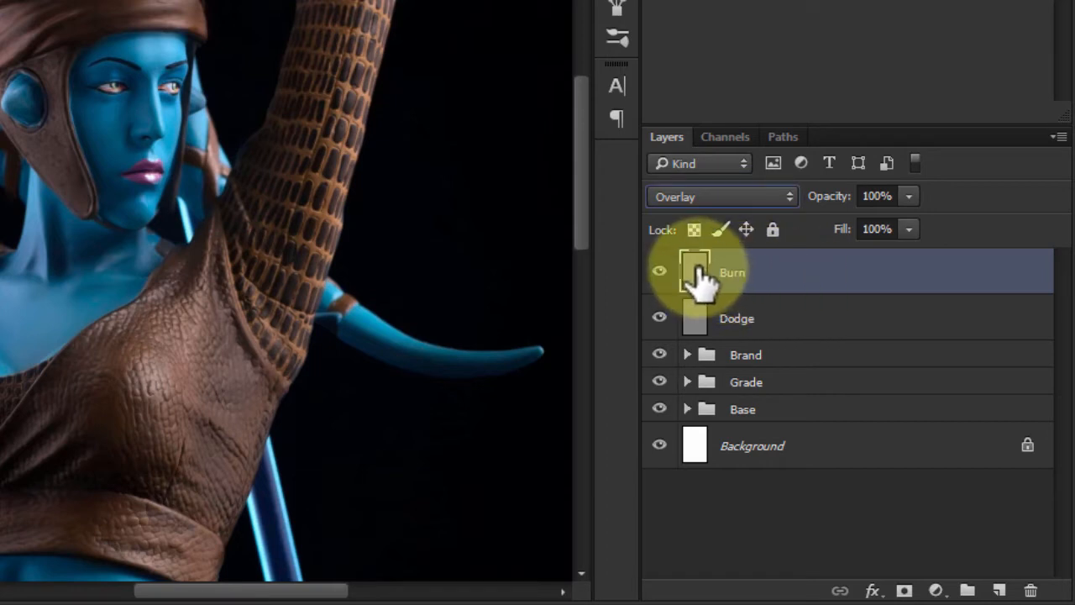
left_click(735, 319)
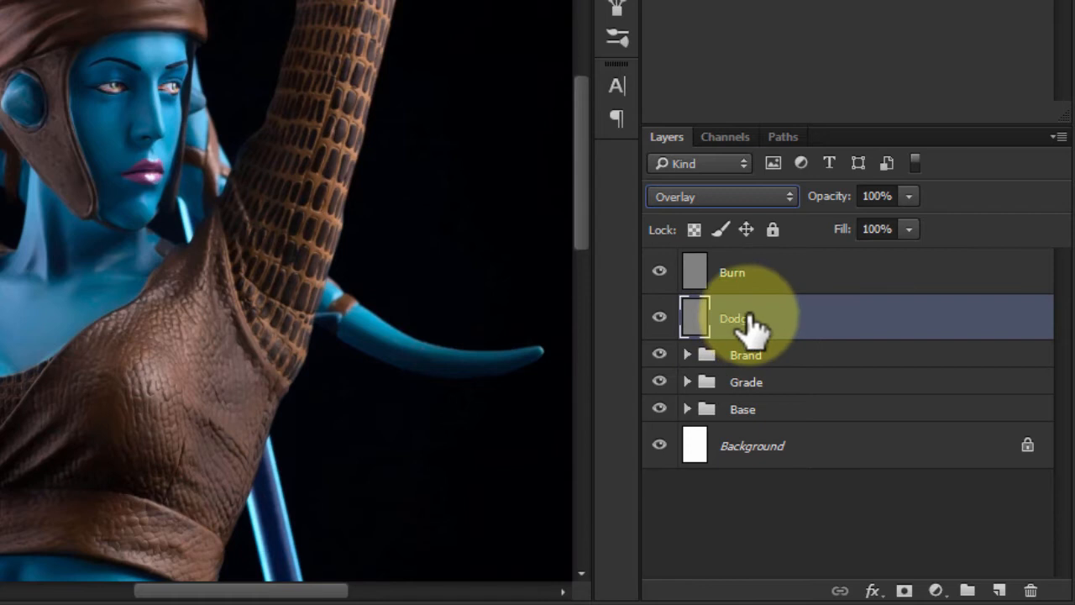
left_click_drag(739, 317, 739, 272)
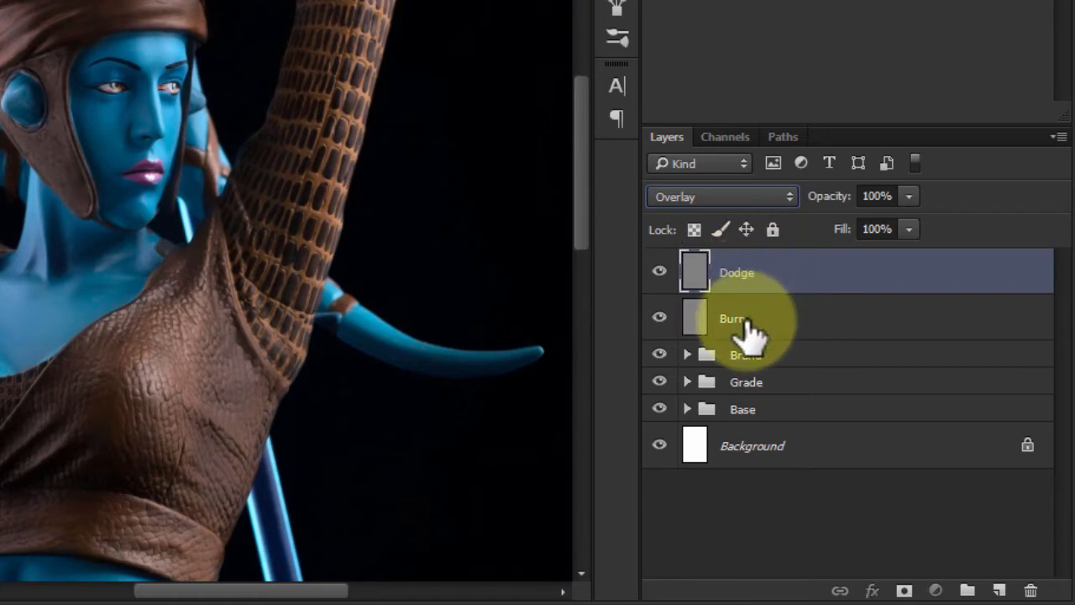
left_click(732, 318)
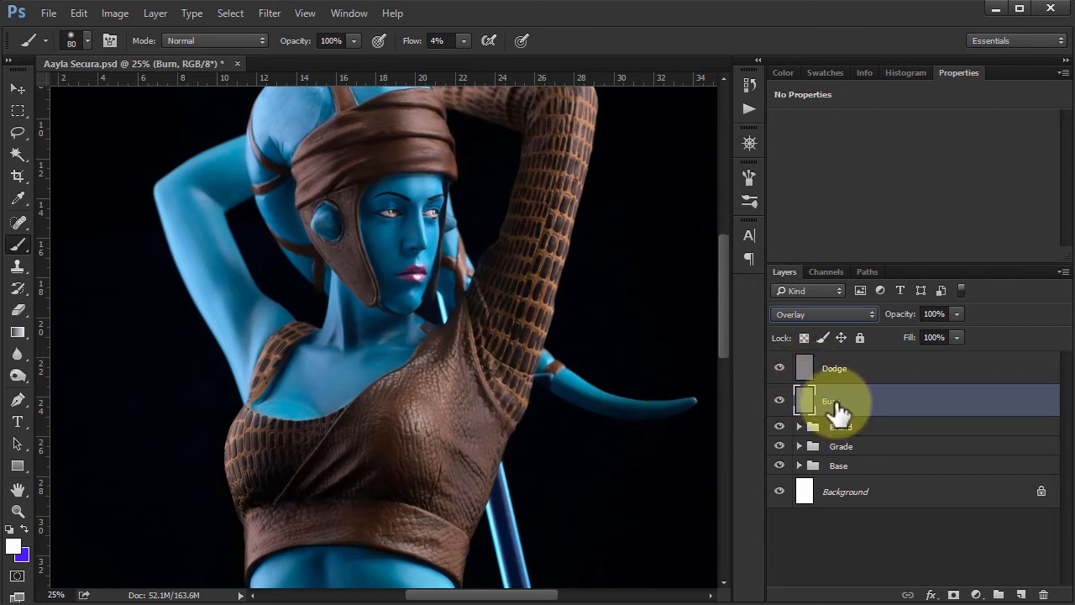
mouse_move(831, 412)
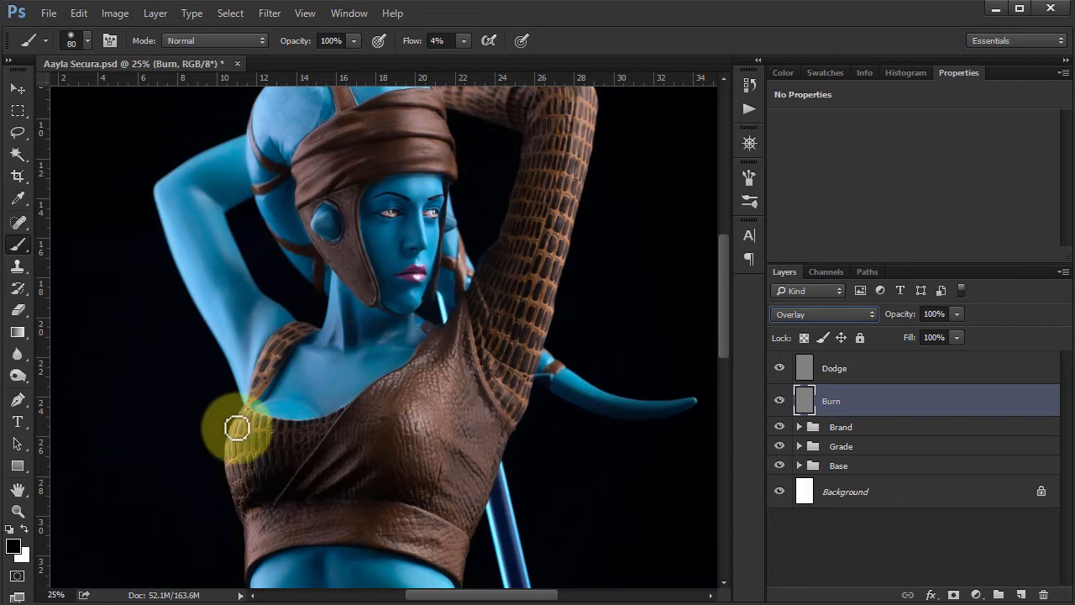
mouse_move(588, 293)
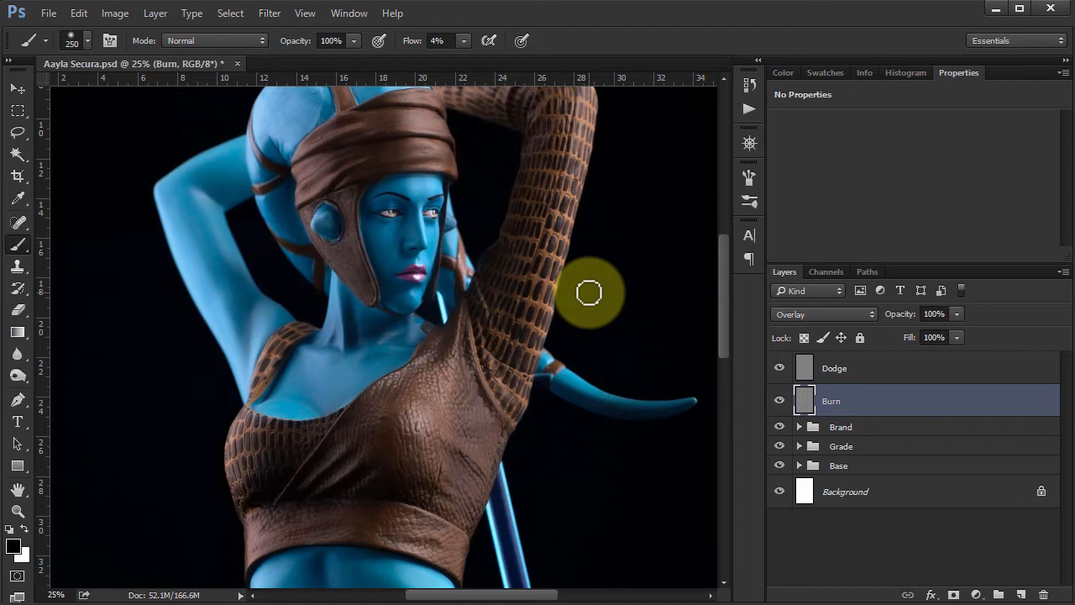
mouse_move(363, 538)
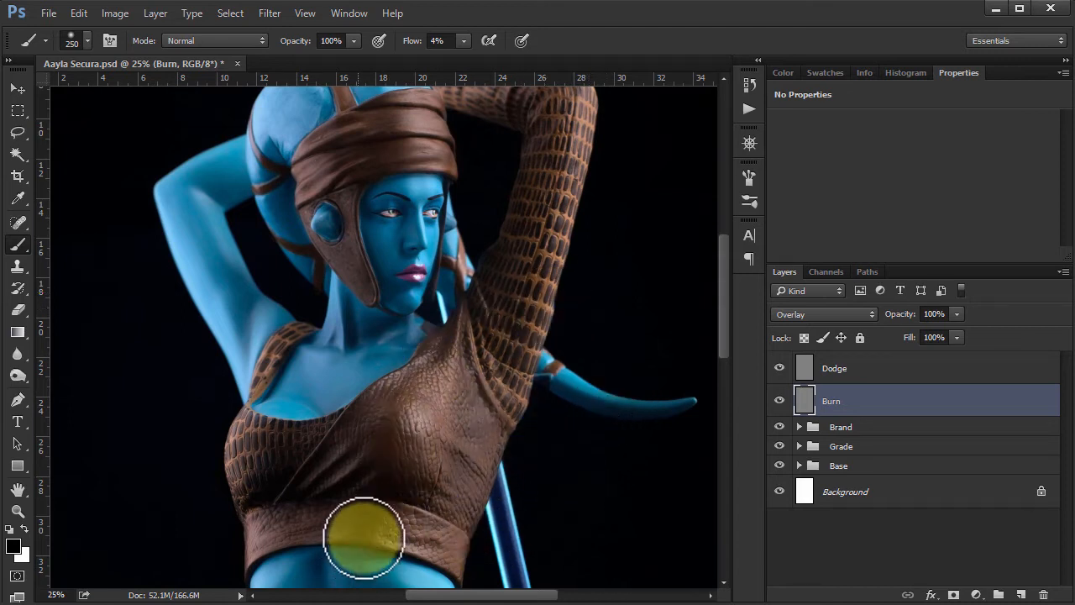
mouse_move(311, 440)
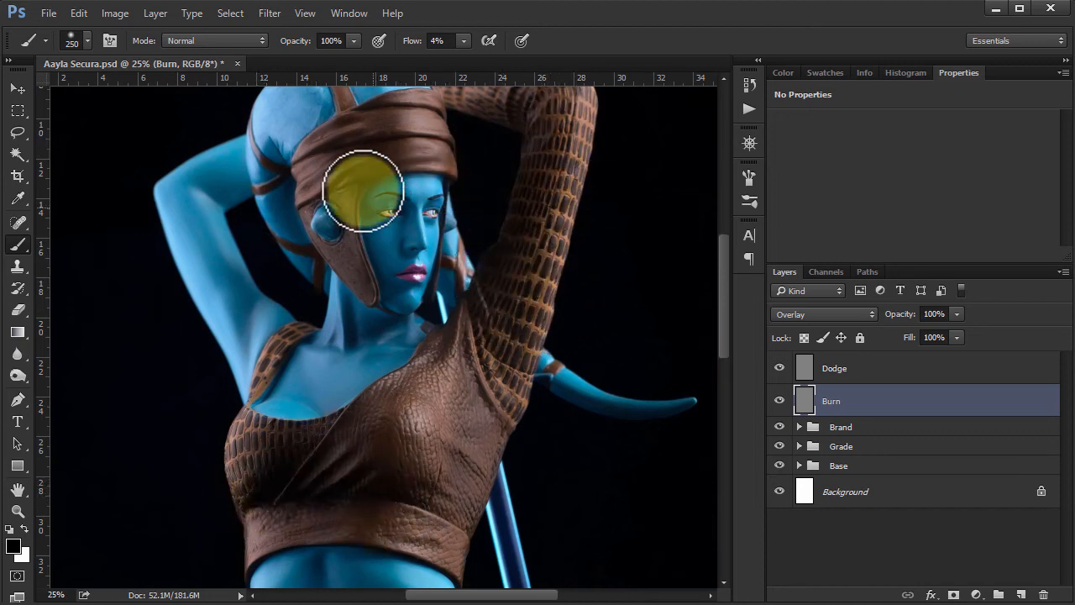
Brush black shadows onto the headwrap, raised left arm and crop top on the Burn layer
left_click_drag(366, 188, 294, 411)
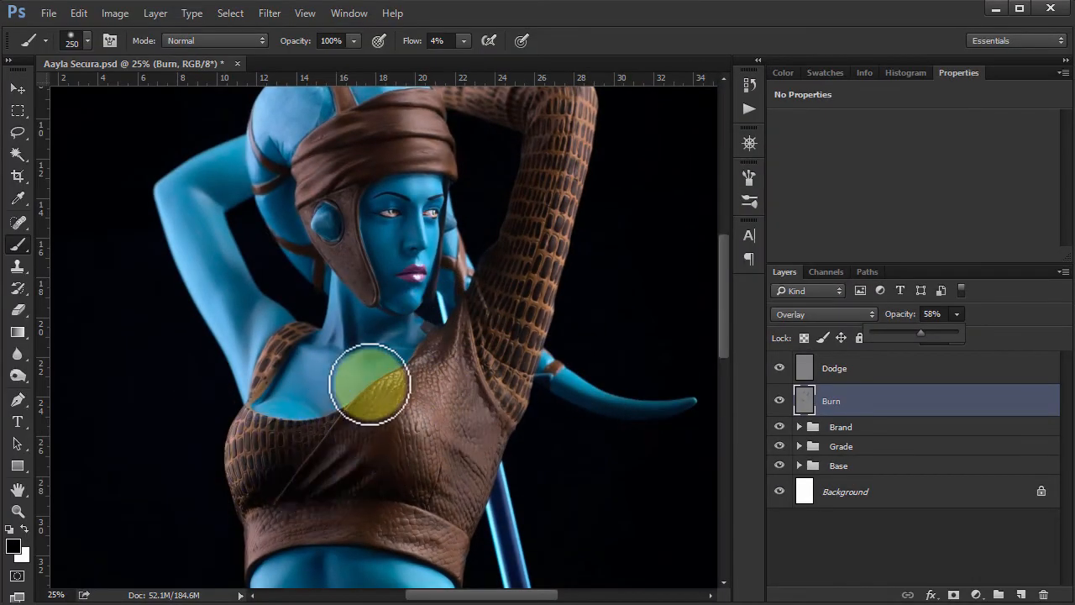
mouse_move(464, 151)
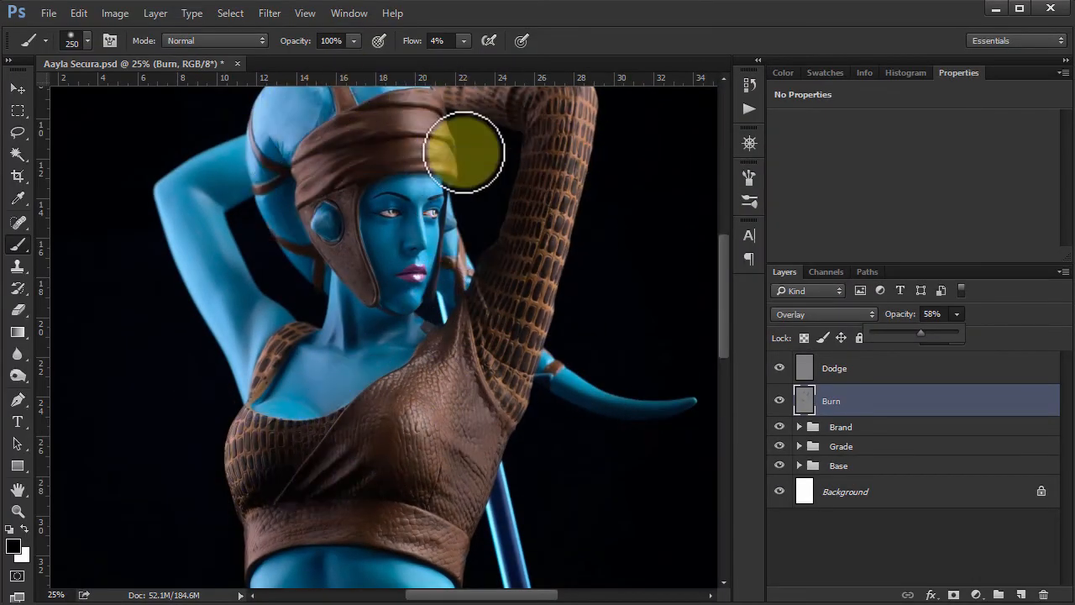
mouse_move(293, 334)
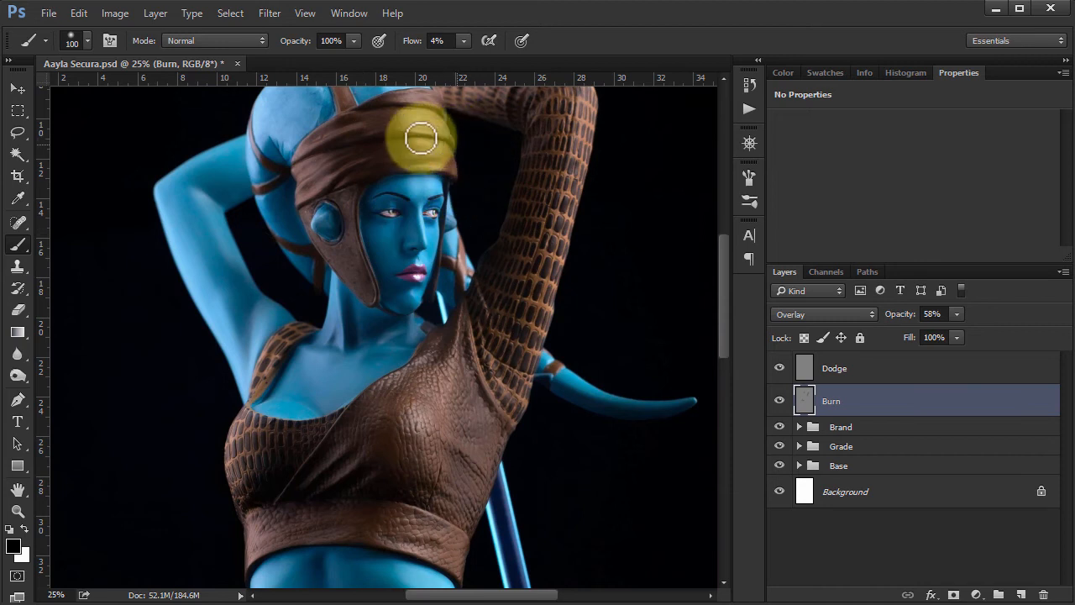
left_click_drag(420, 138, 260, 333)
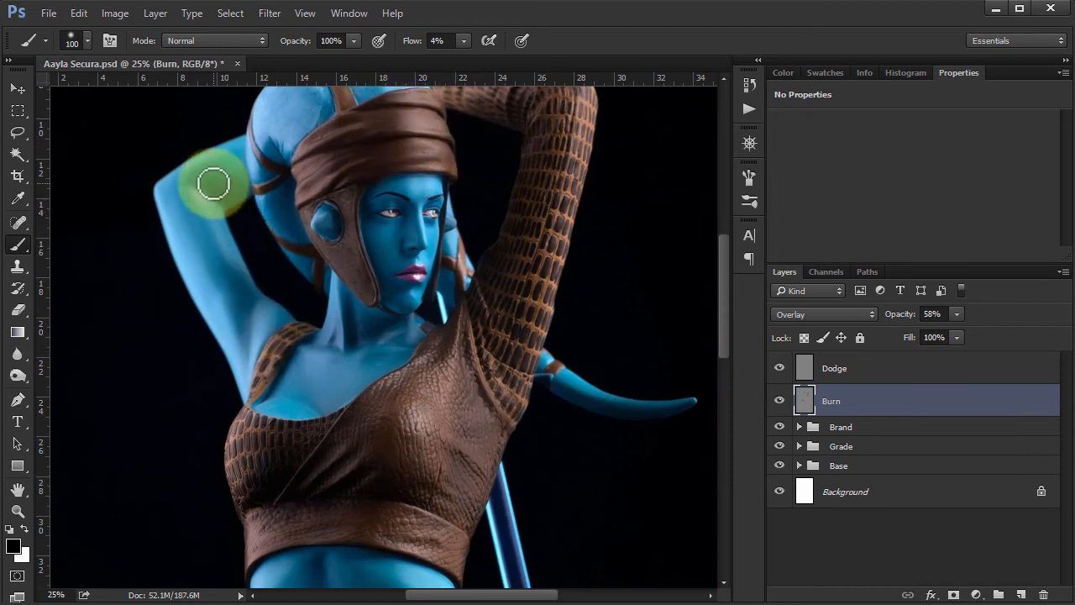
left_click_drag(211, 183, 292, 372)
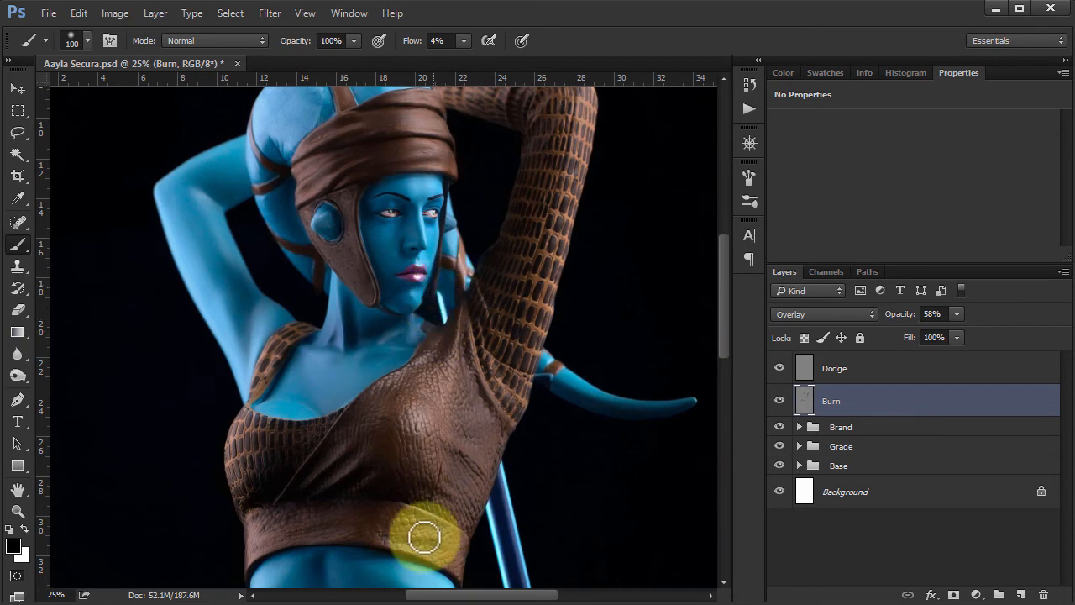
mouse_move(326, 478)
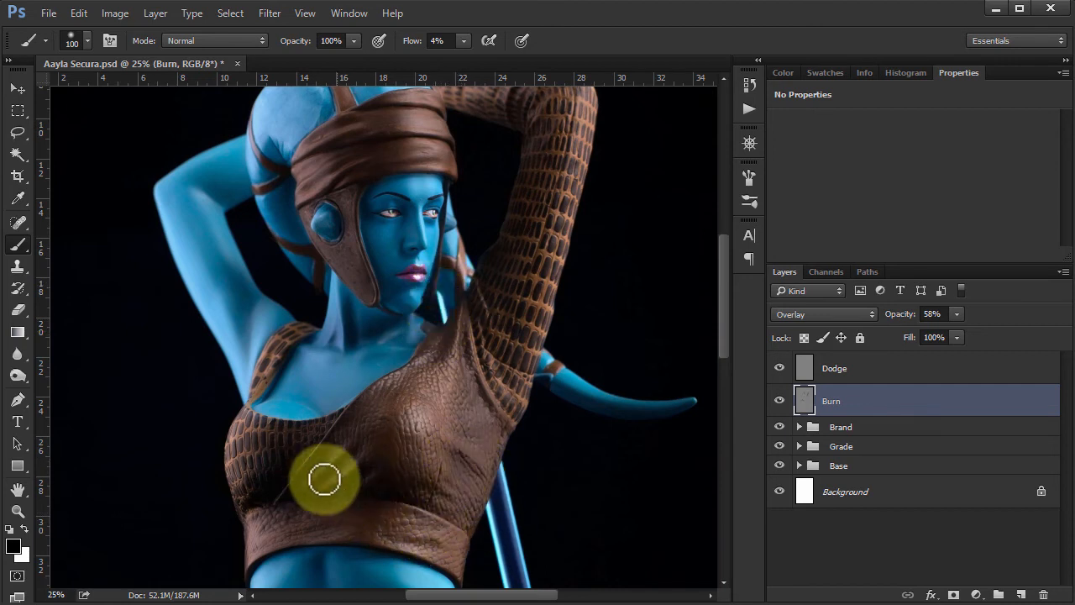
left_click_drag(324, 479, 500, 380)
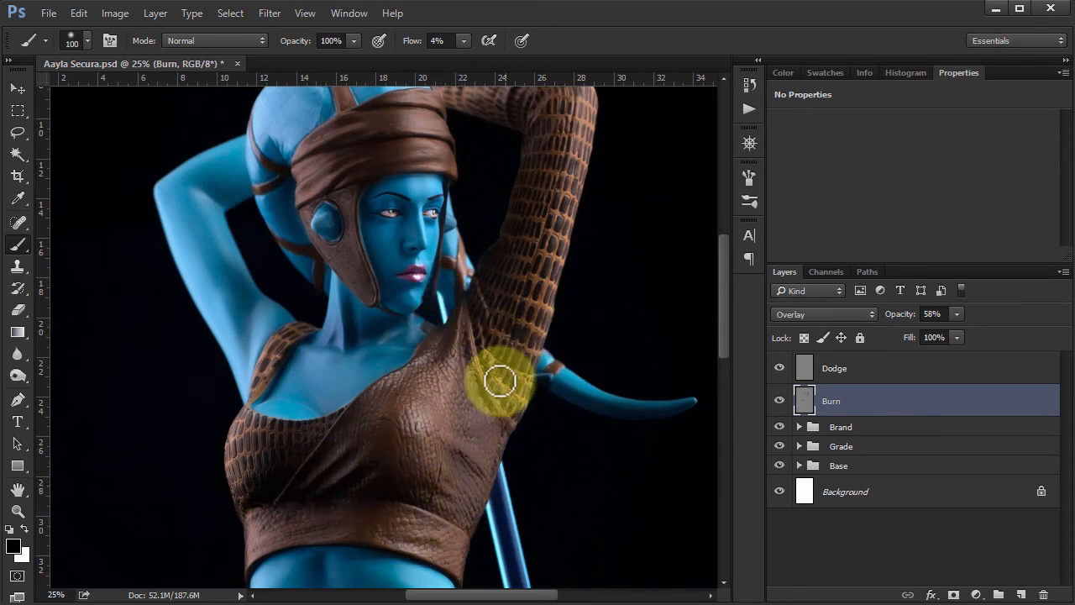
left_click(833, 368)
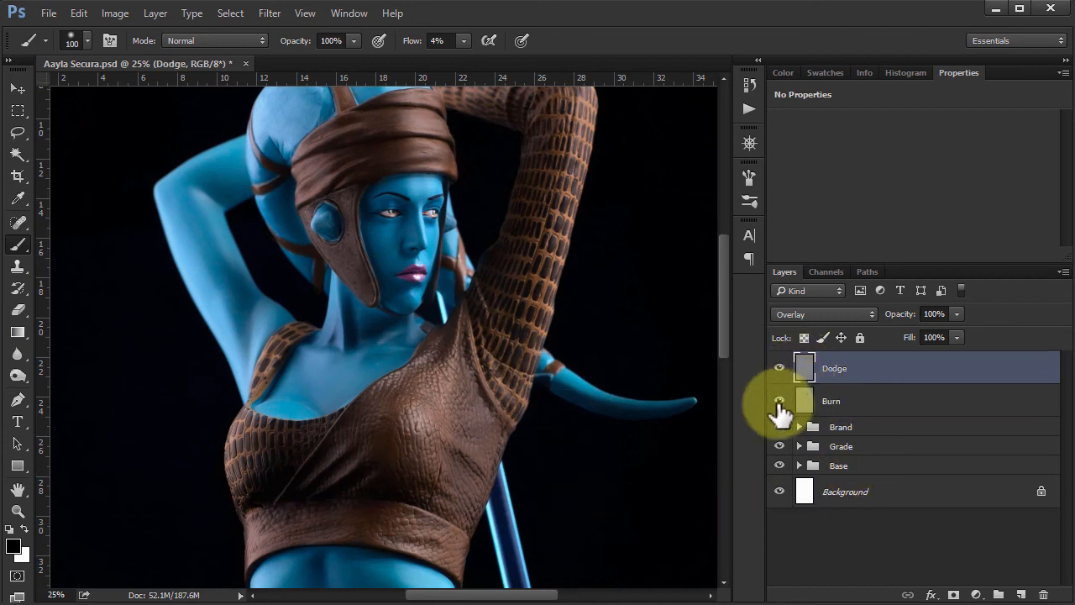
Brush white highlights onto the headwrap side and top, lower torso and head-tail
left_click(779, 400)
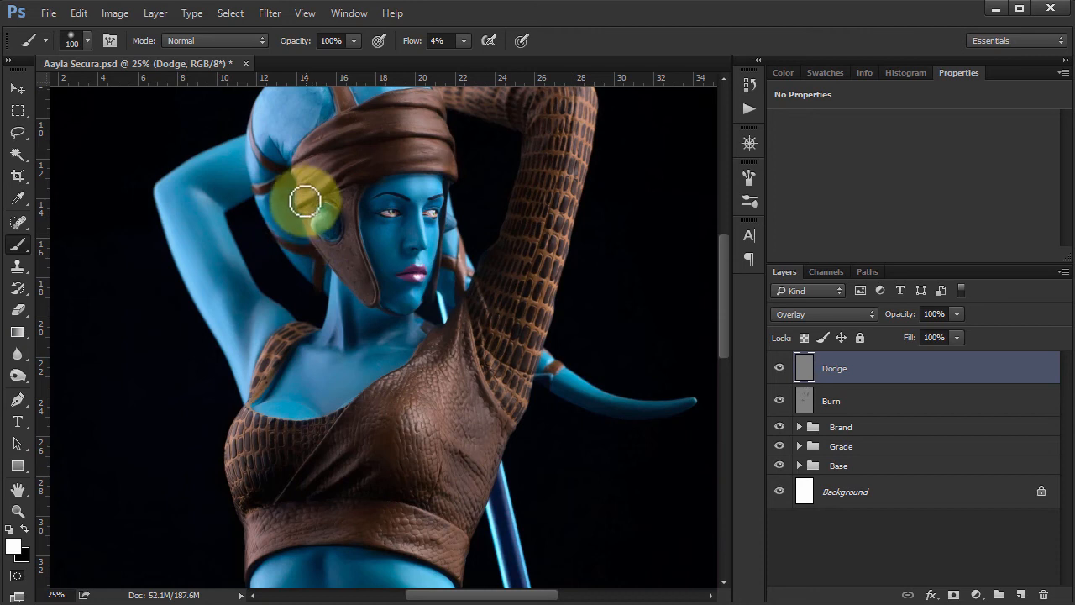
left_click_drag(306, 200, 323, 148)
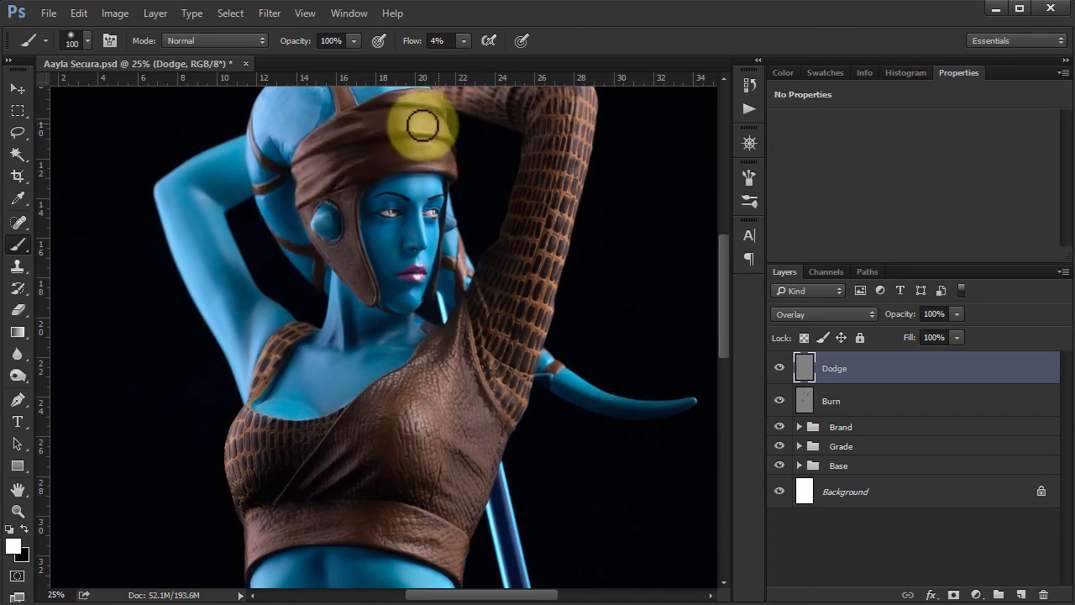
left_click_drag(422, 124, 423, 212)
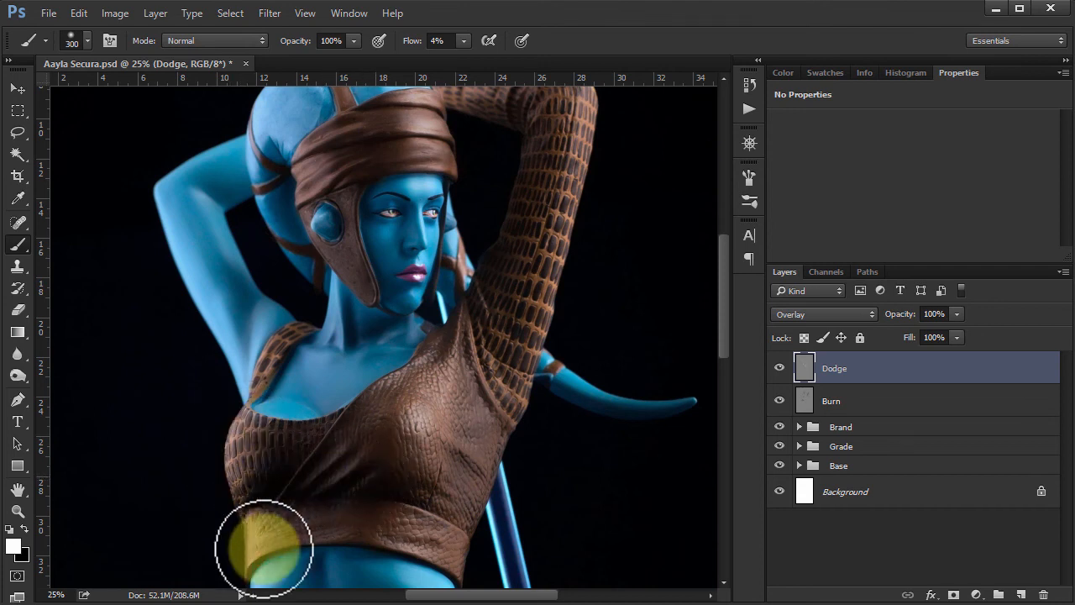
left_click_drag(266, 551, 520, 348)
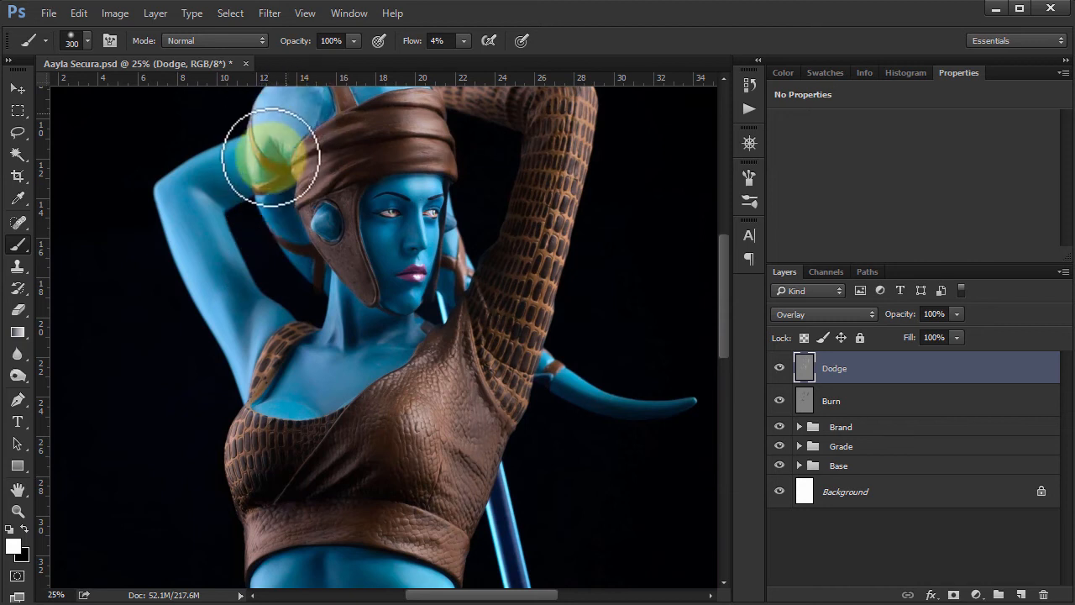
left_click_drag(272, 154, 205, 323)
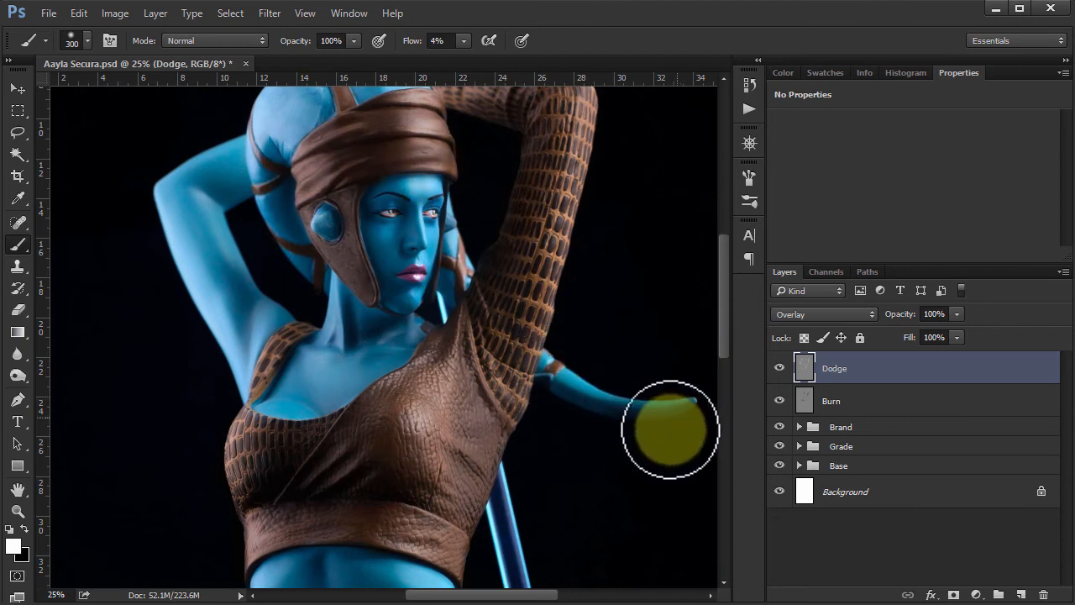
Toggle the Dodge layer's visibility to compare, then return to the Burn layer
left_click(779, 373)
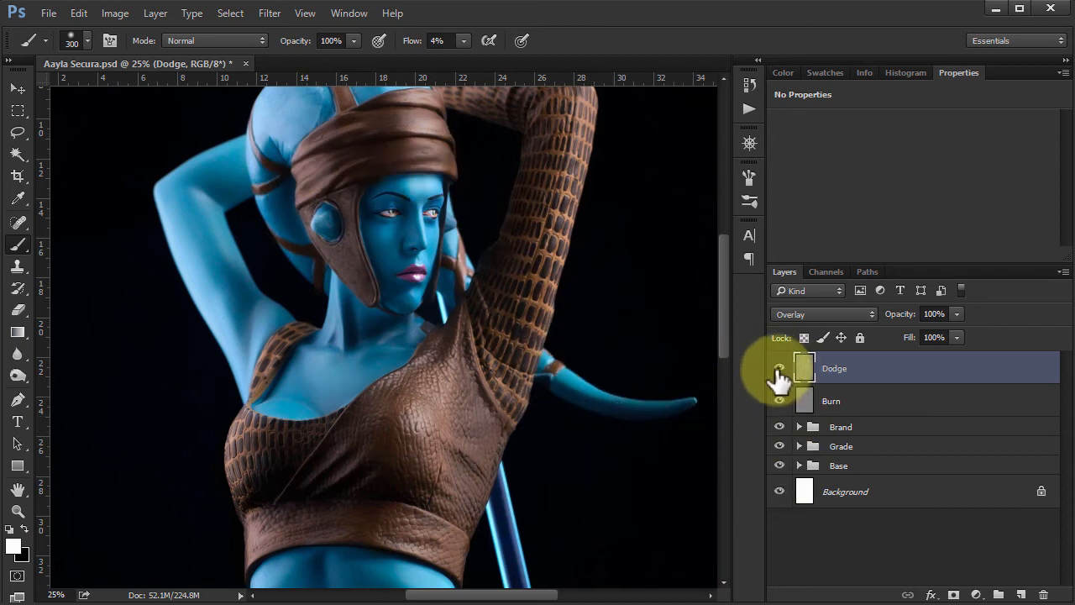
left_click(779, 372)
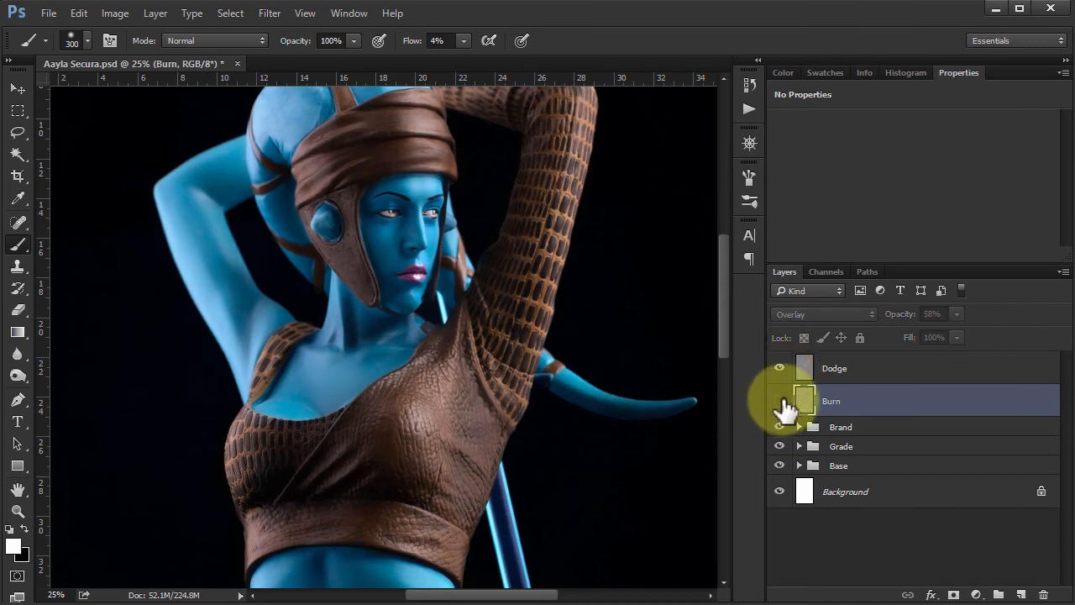
left_click(780, 400)
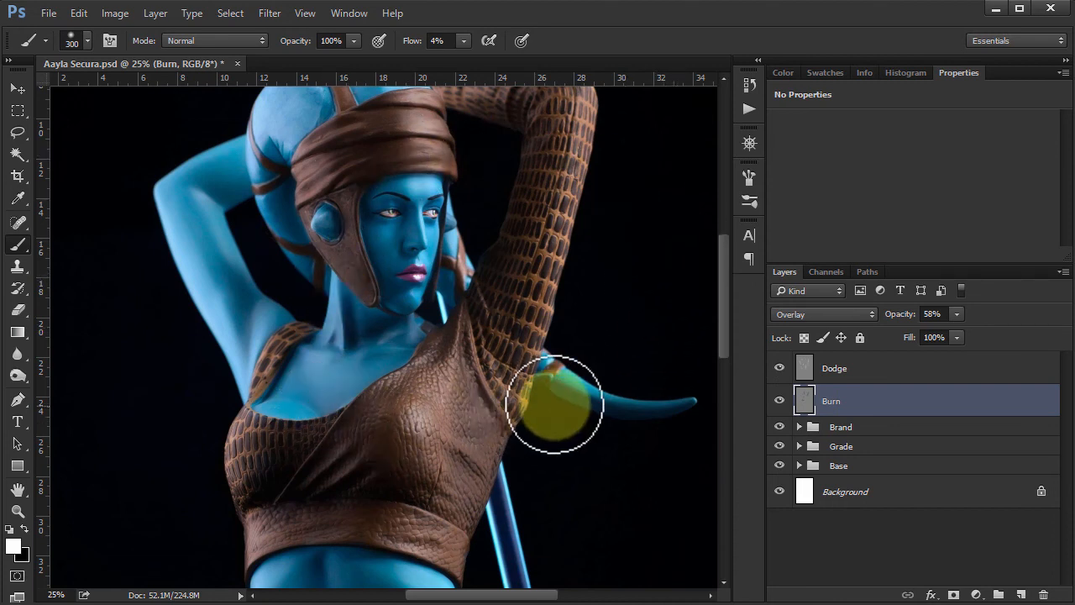
mouse_move(697, 361)
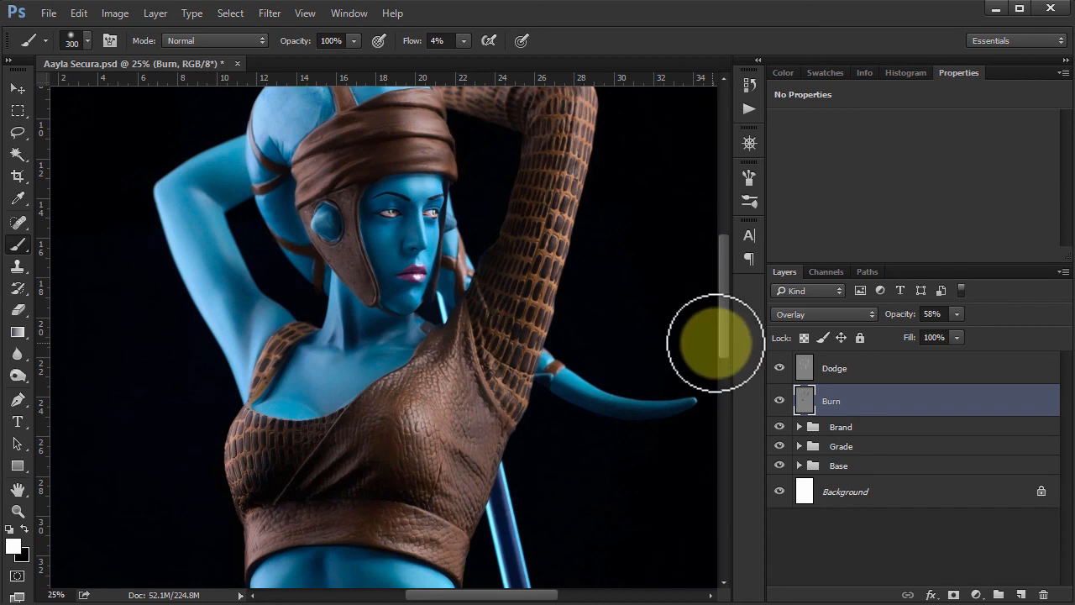
mouse_move(723, 353)
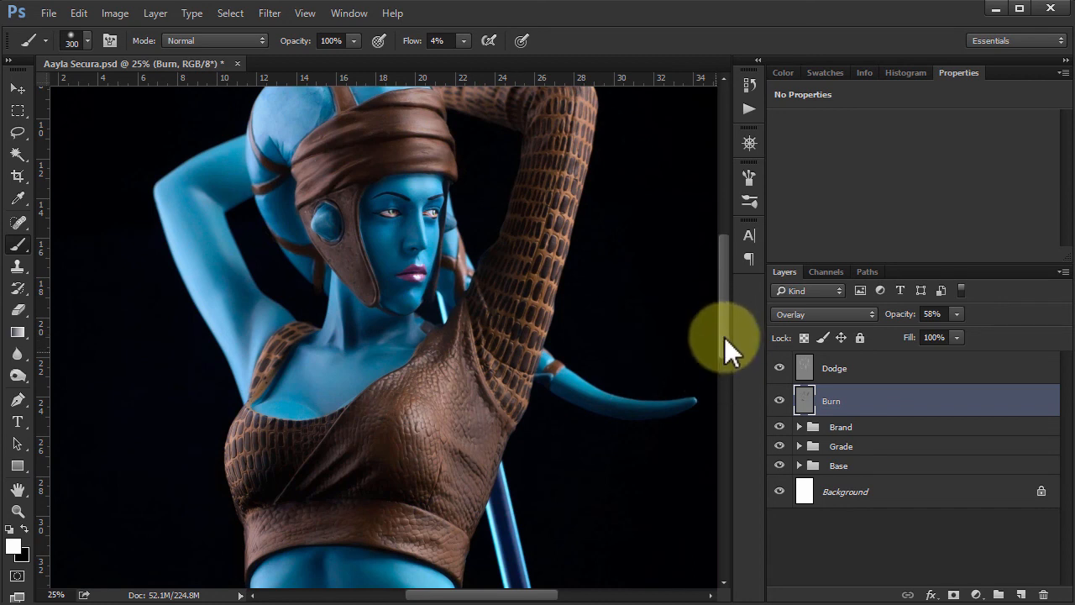
mouse_move(719, 322)
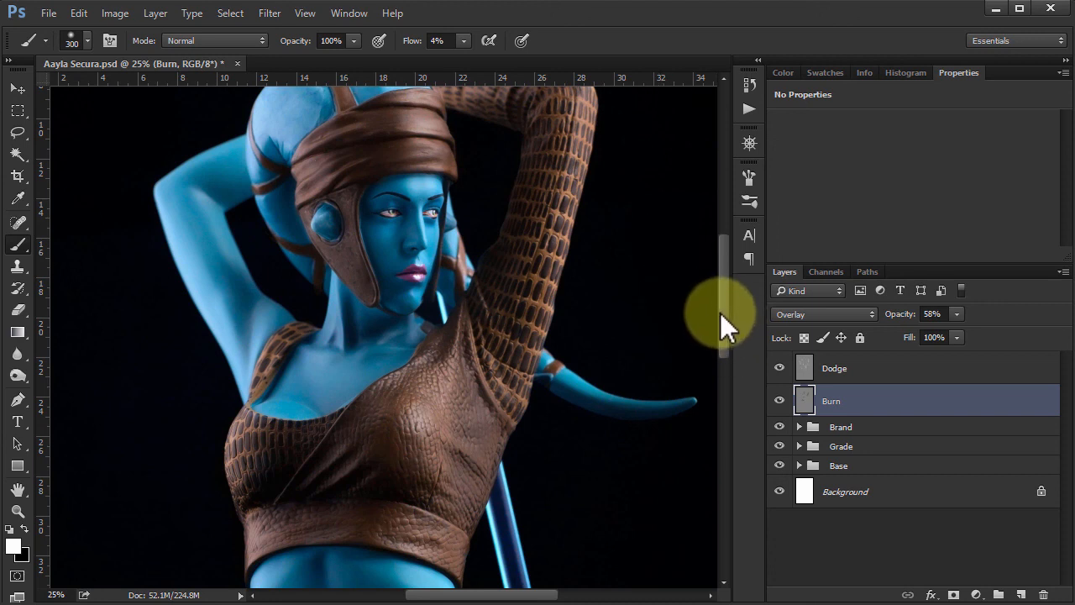